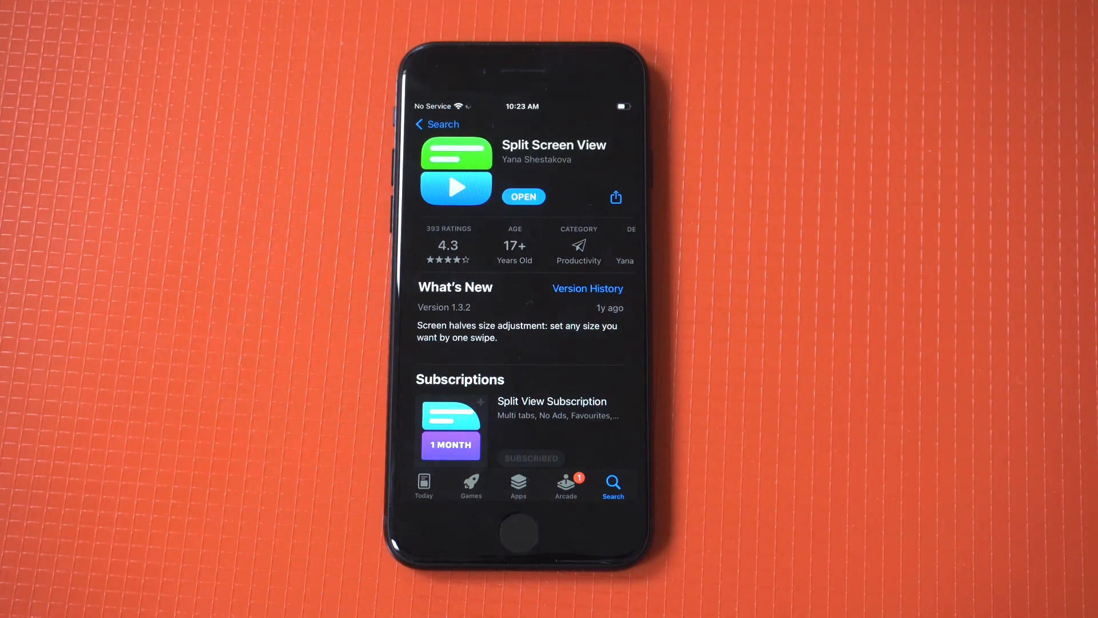
Step: Scroll the Split Screen View store page and launch the app
{"action": "scroll", "scroll_direction": "down", "scroll_amount": 3}
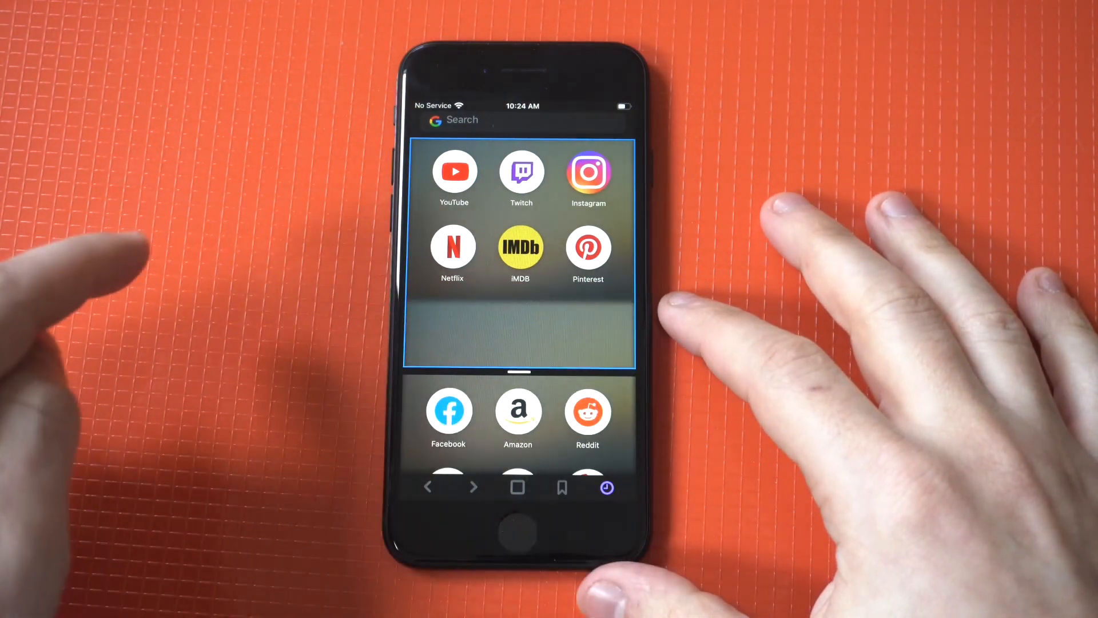
Step: Resize the panes evenly so the lower grid of site shortcuts is fully visible
{"action": "scroll", "scroll_direction": "down", "scroll_amount": 3}
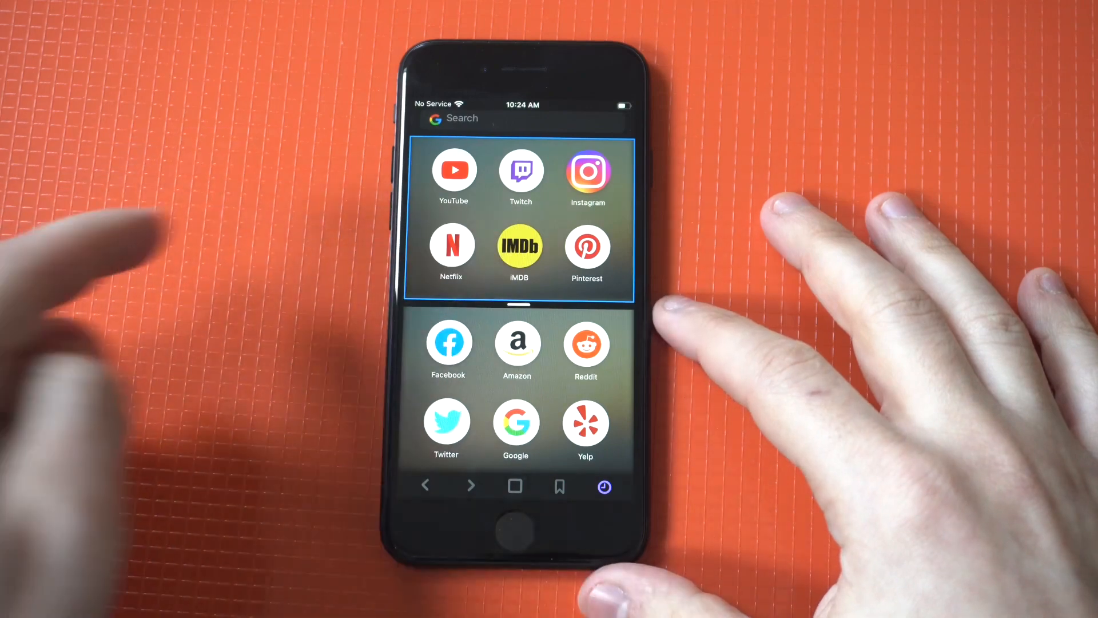
{"action": "left_click", "coordinate": [453, 169]}
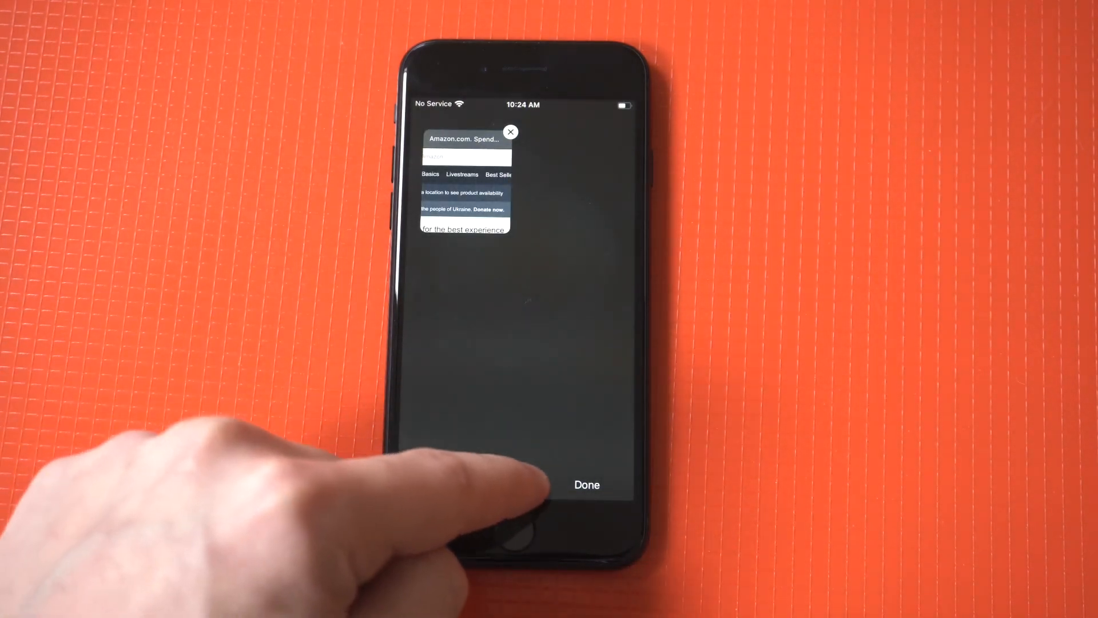
Step: Close the Amazon tab, load YouTube in the top pane, and reopen the tab list
{"action": "left_click", "coordinate": [586, 484]}
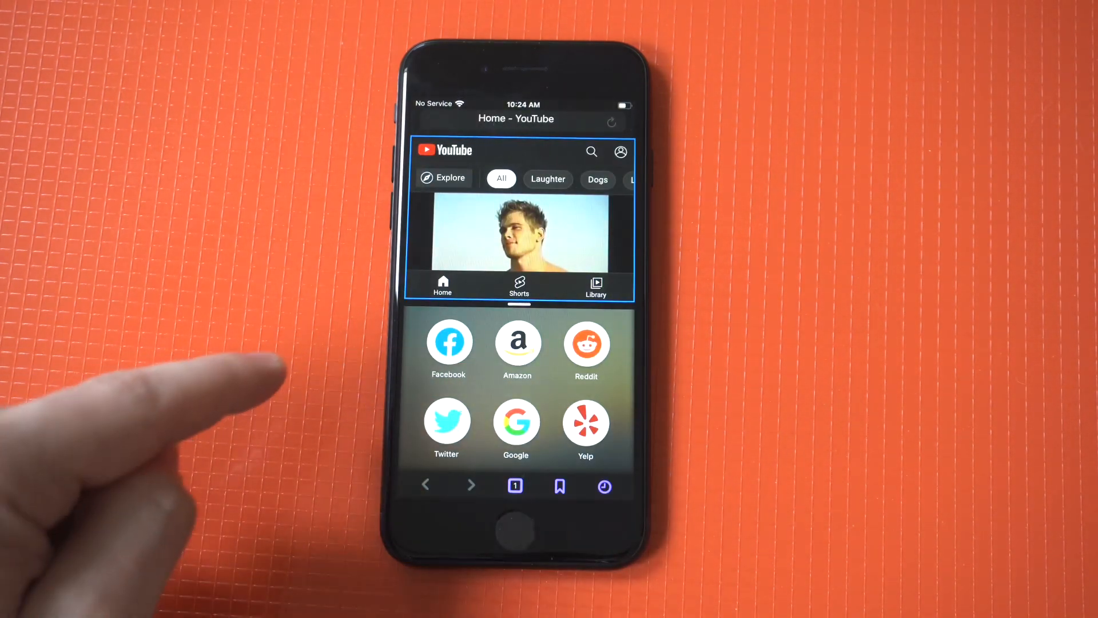
{"action": "left_click", "coordinate": [518, 234]}
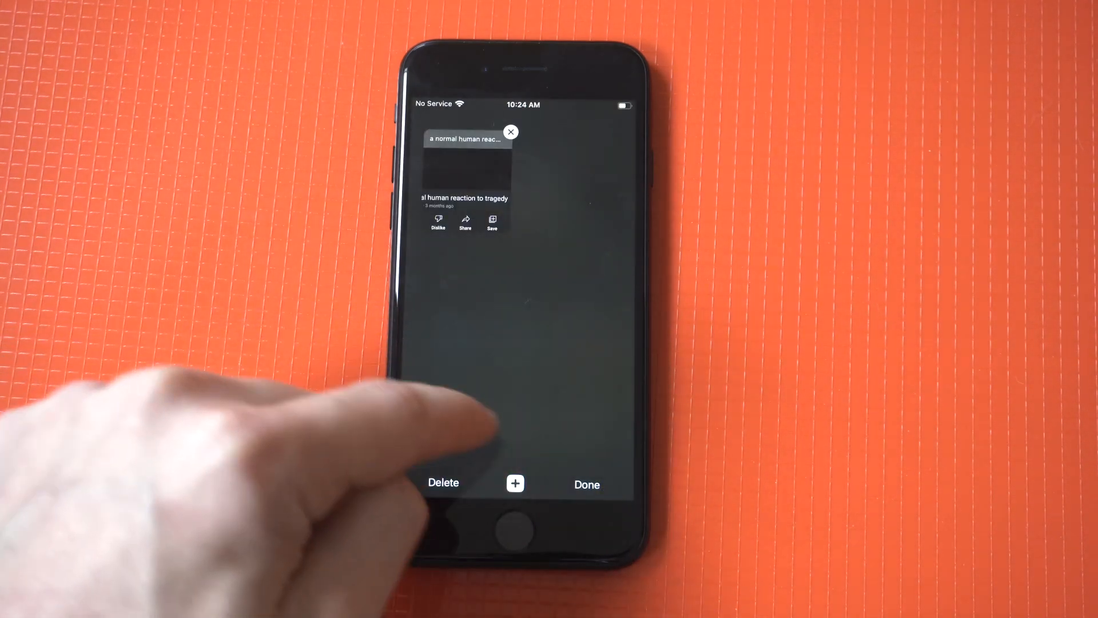
{"action": "left_click", "coordinate": [587, 484]}
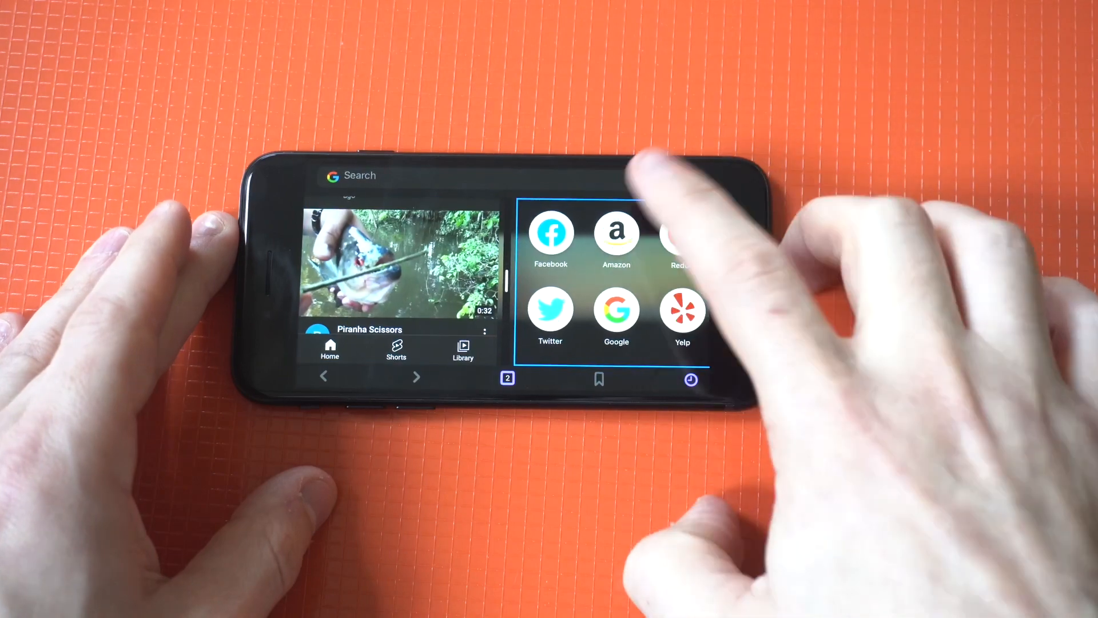
Step: Load Amazon's homepage in the right pane beside YouTube in landscape
{"action": "left_click", "coordinate": [615, 233]}
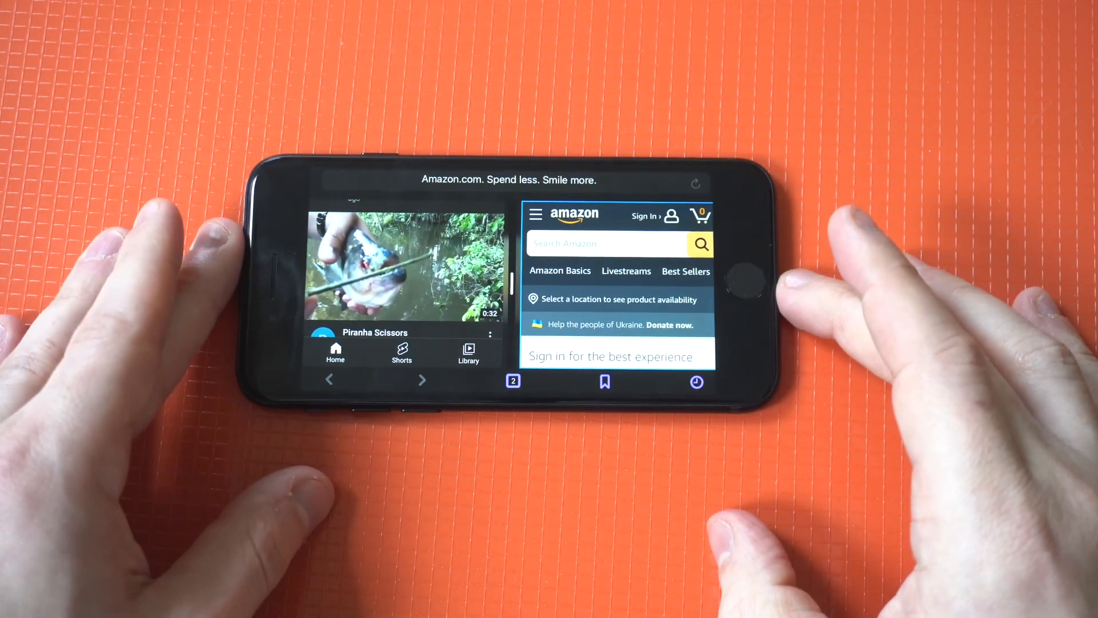